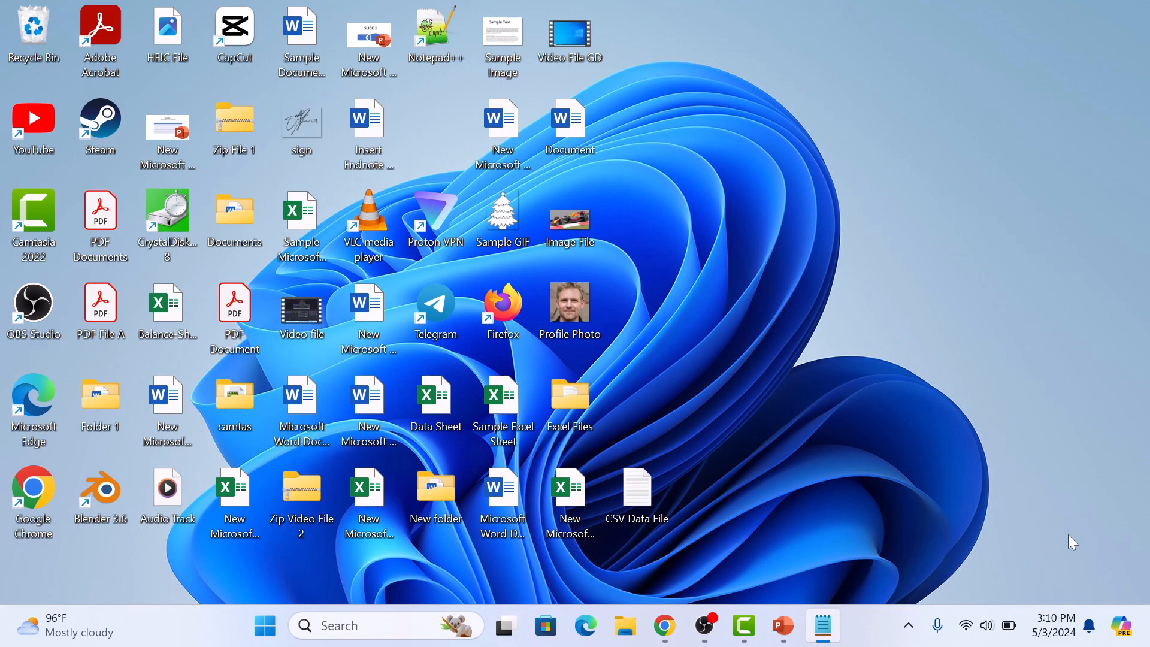
mouse_move(879, 584)
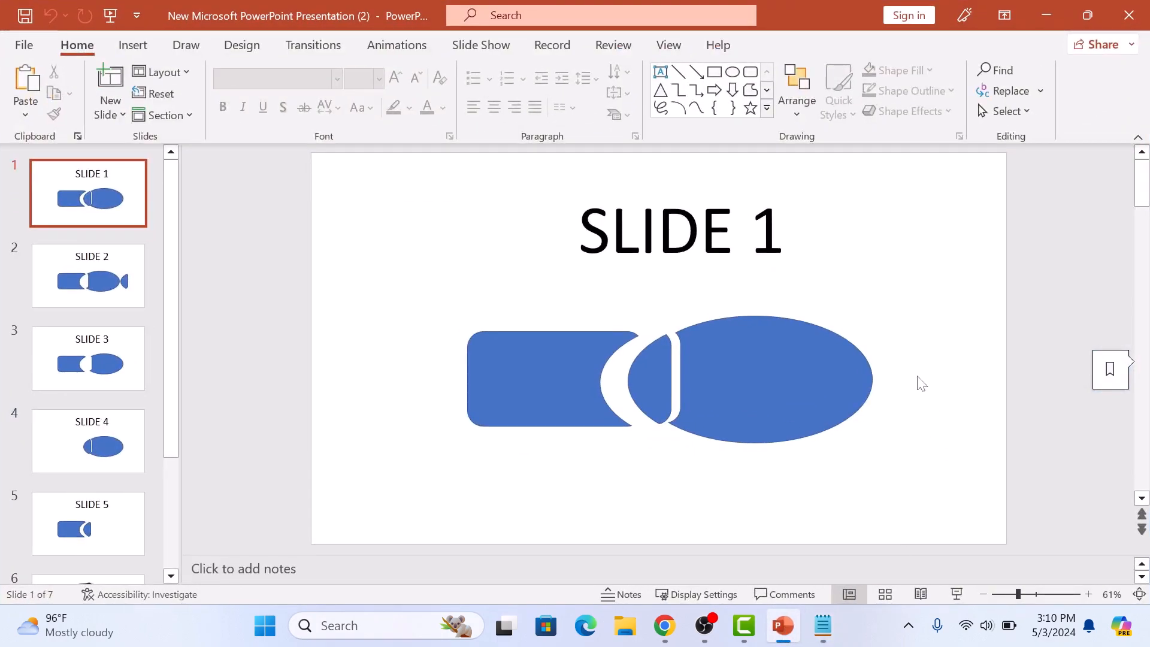
mouse_move(1078, 321)
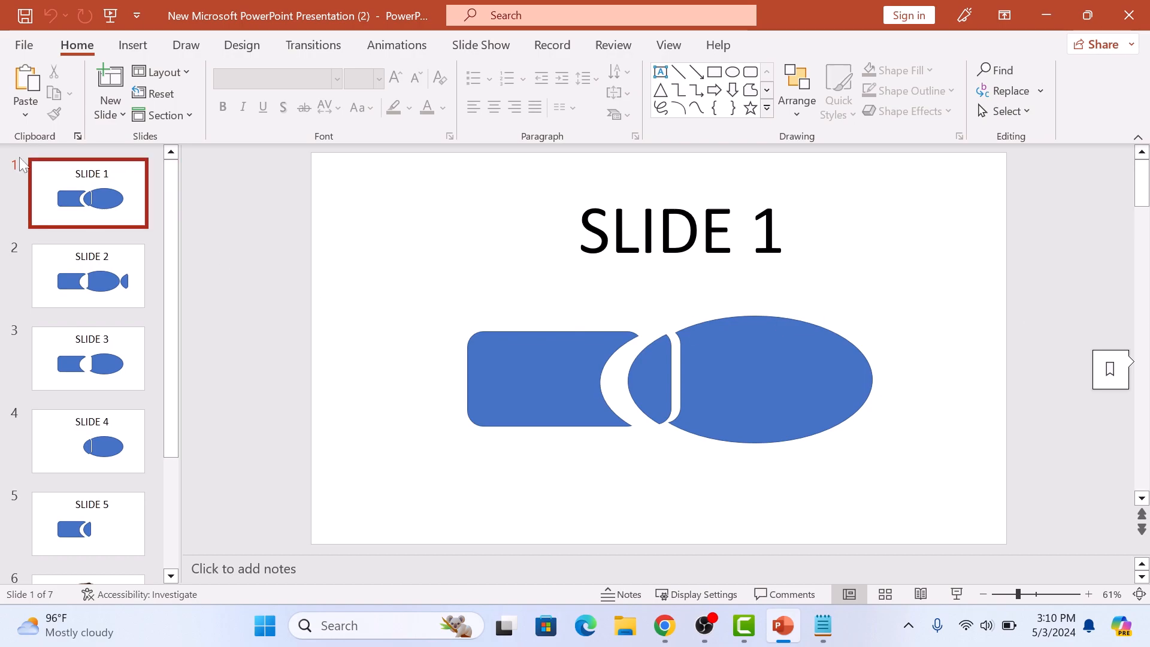
- Configure a Full HD video export with 7 seconds on each slide
left_click(22, 45)
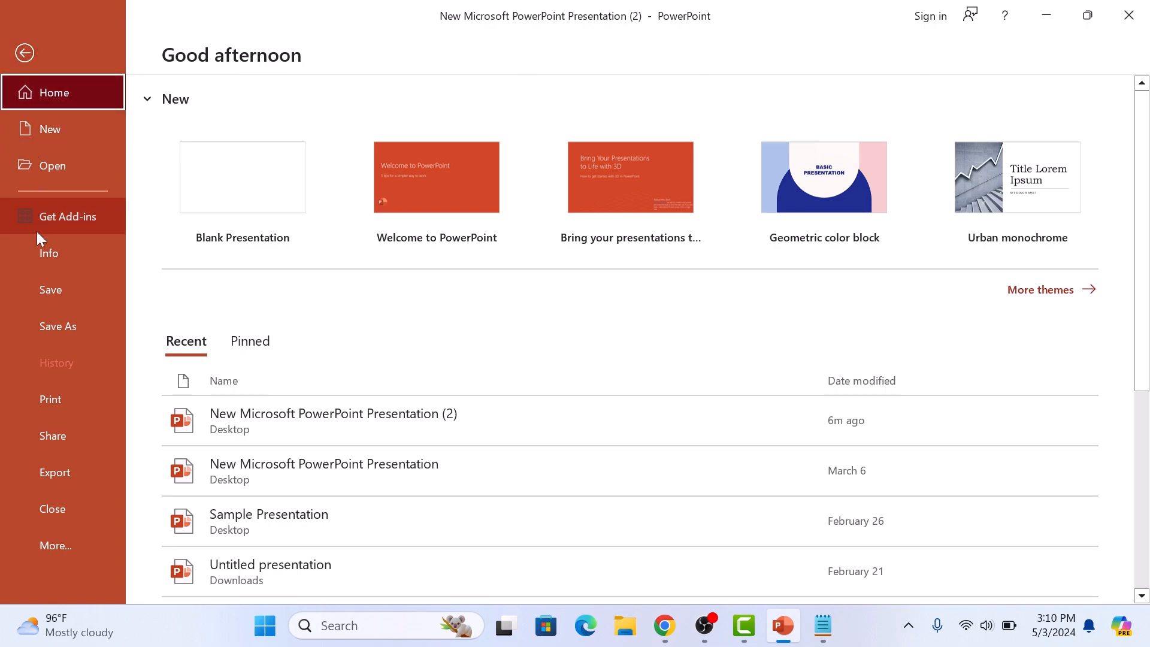
mouse_move(55, 473)
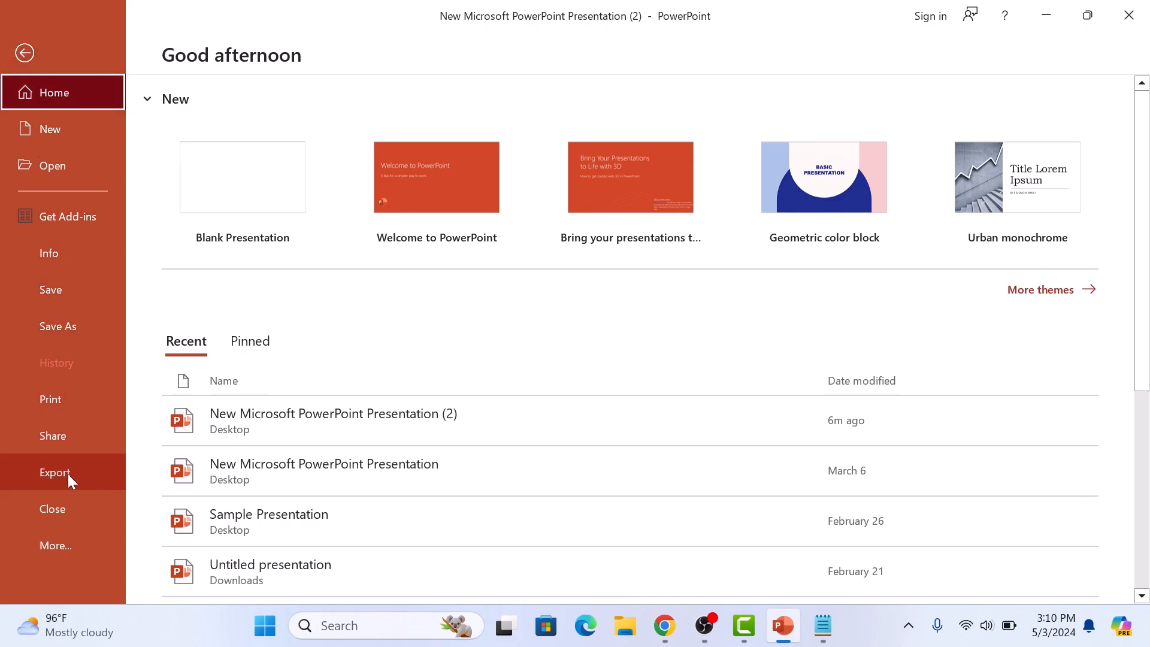
left_click(55, 471)
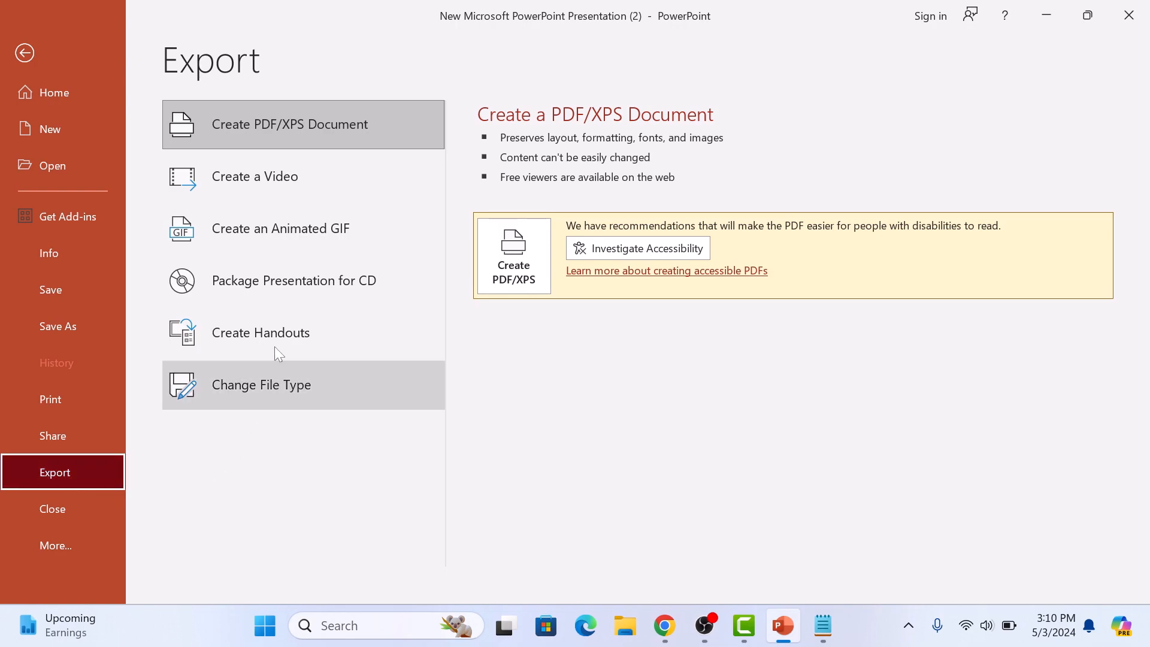
left_click(255, 176)
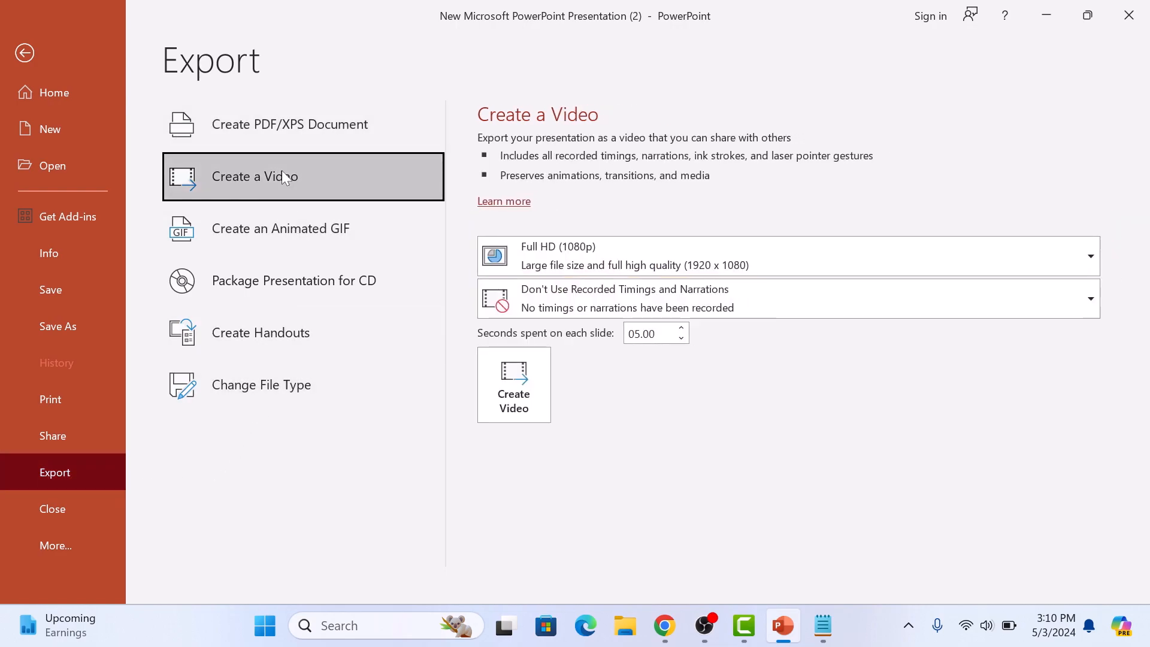
mouse_move(768, 256)
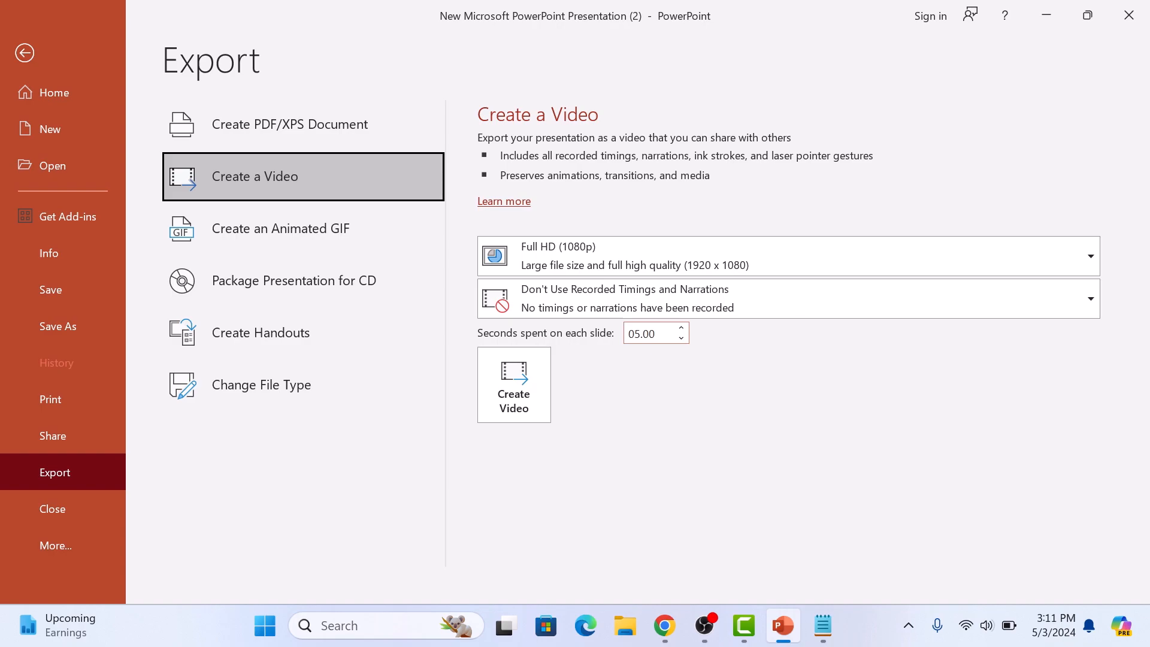
left_click(680, 329)
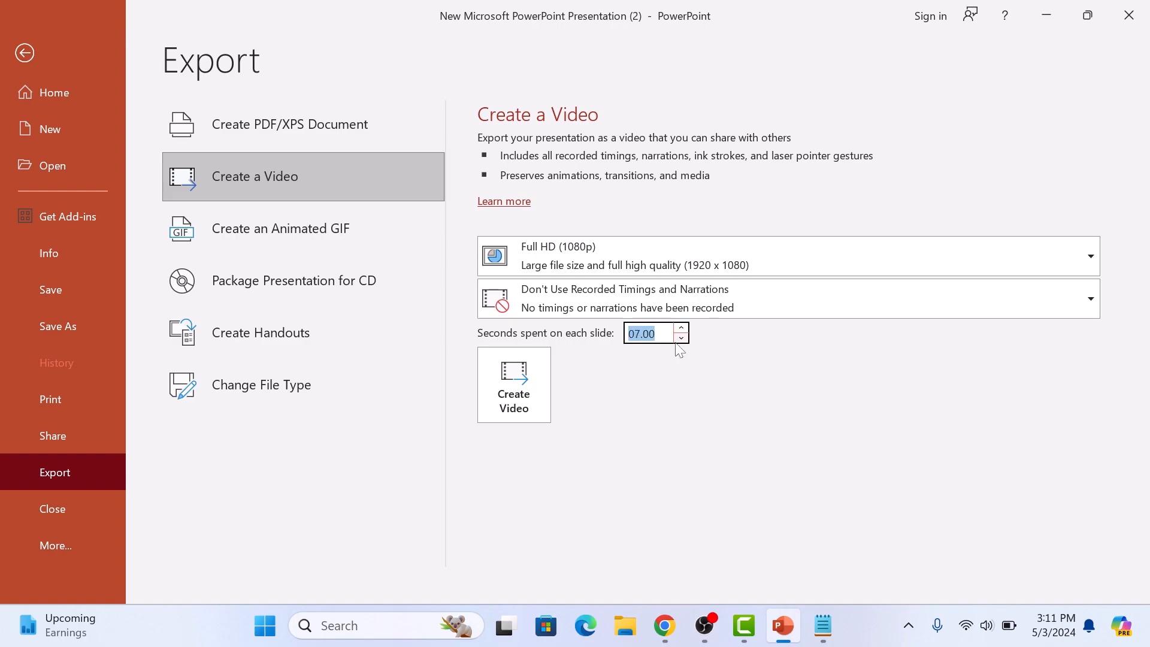
left_click(514, 385)
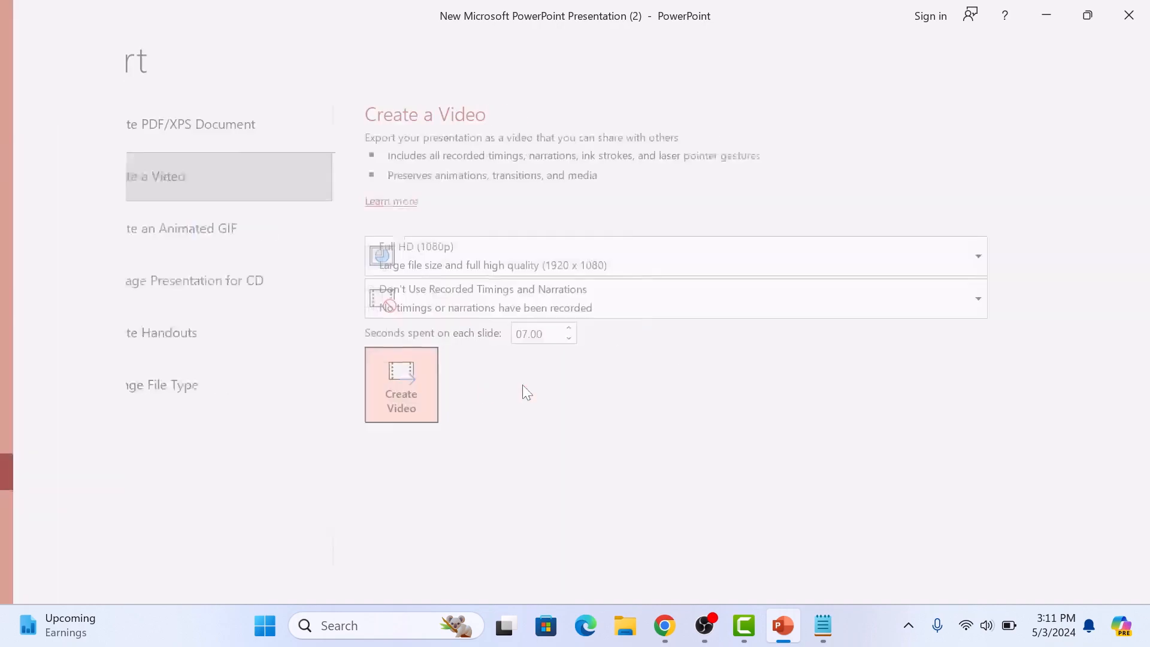
- Save the video to the Desktop as MPEG-4 file 'PPTToYoutube'
left_click(402, 384)
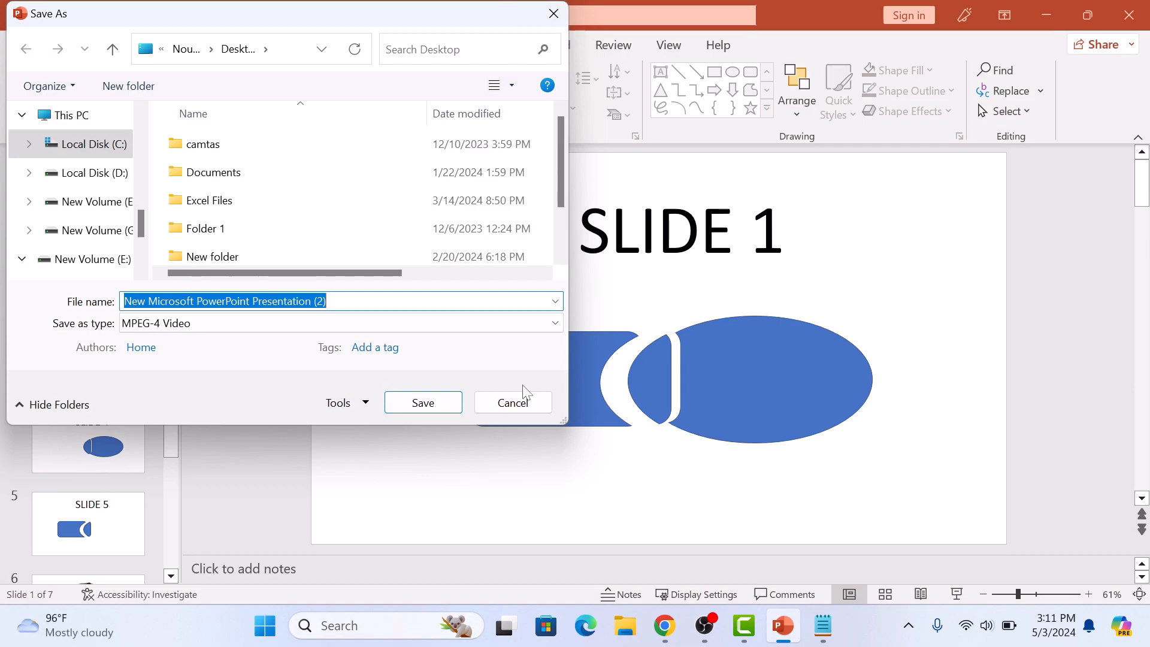
type("PPTToYoutube")
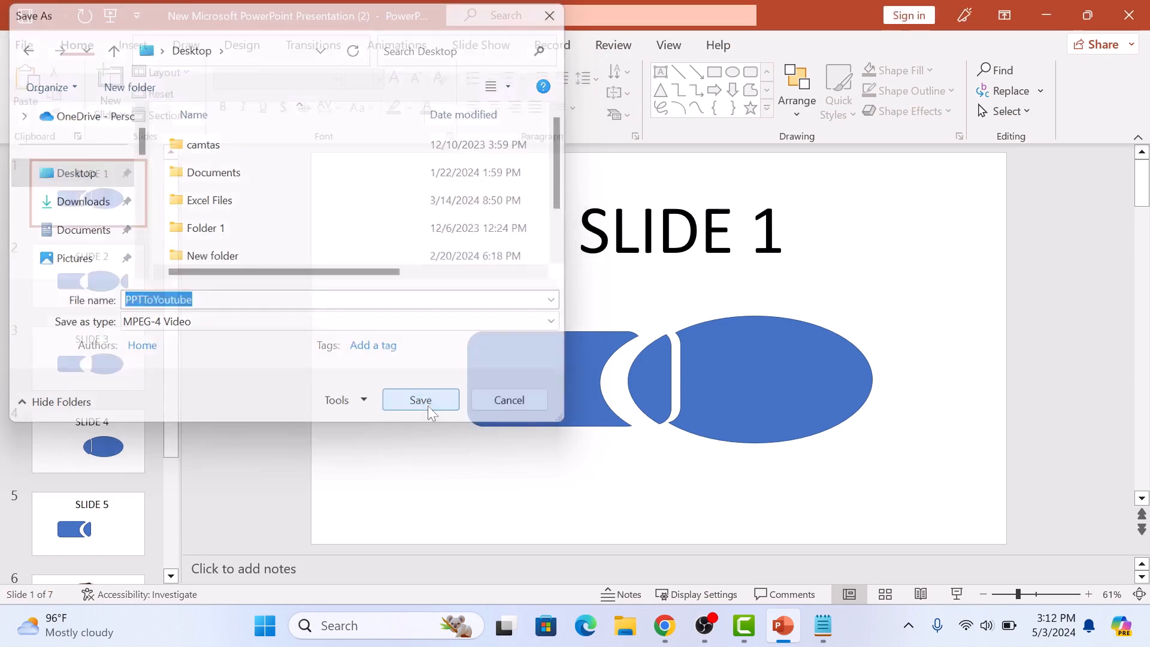
left_click(421, 400)
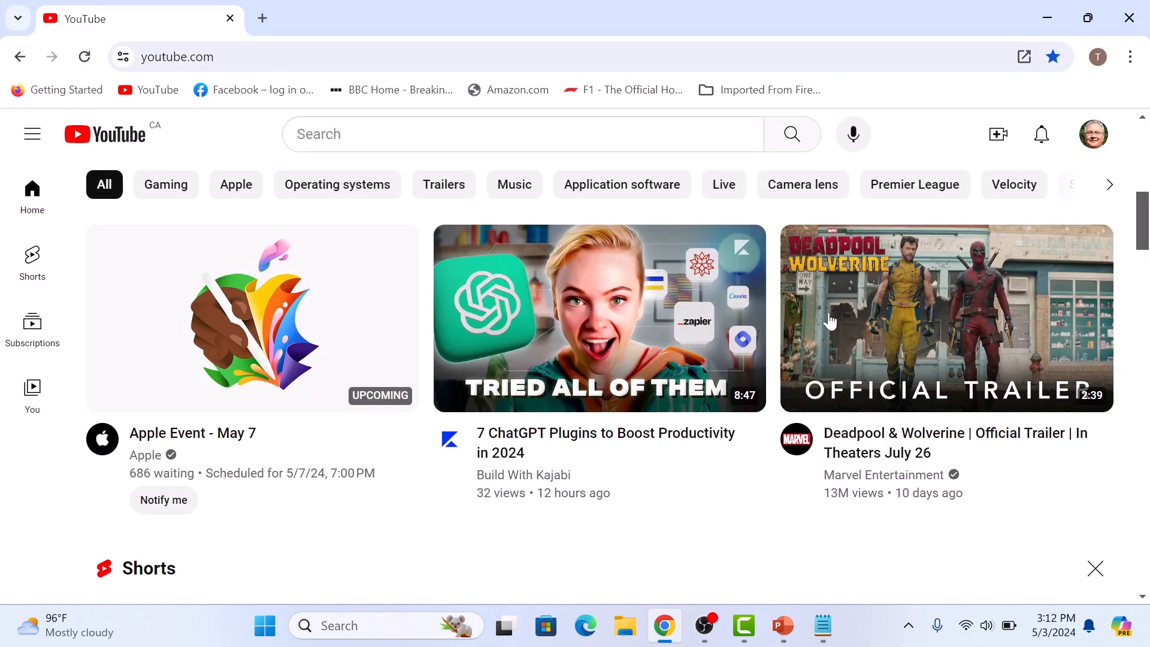
- Open YouTube Studio from the profile menu and show the CREATE menu
left_click(1092, 135)
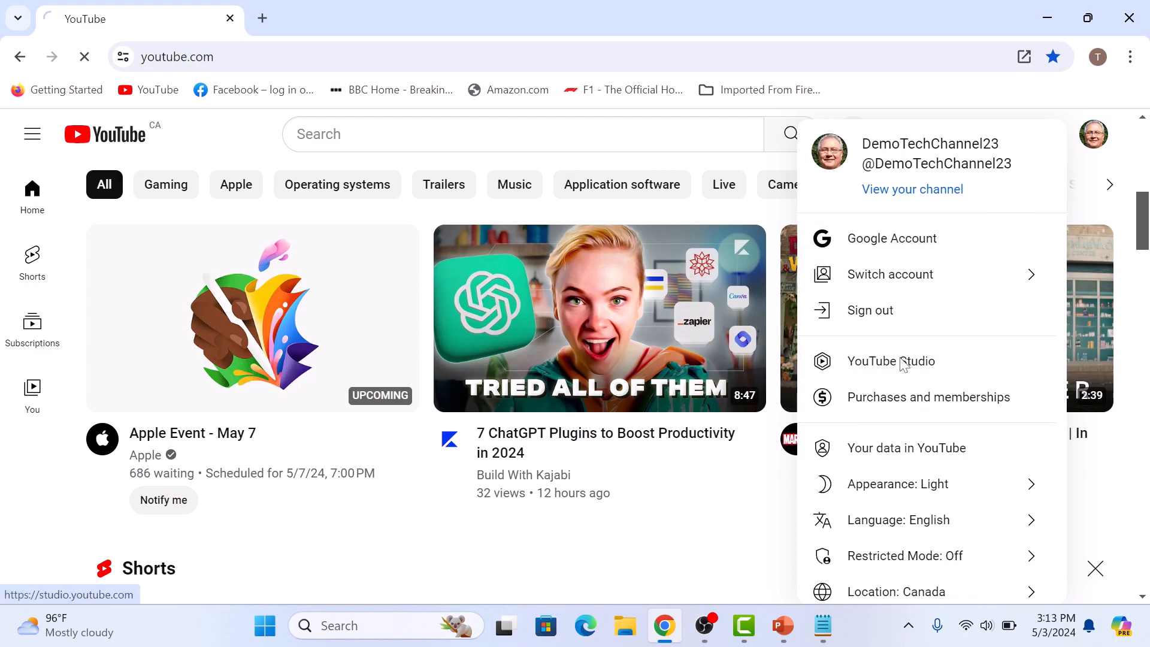
left_click(892, 361)
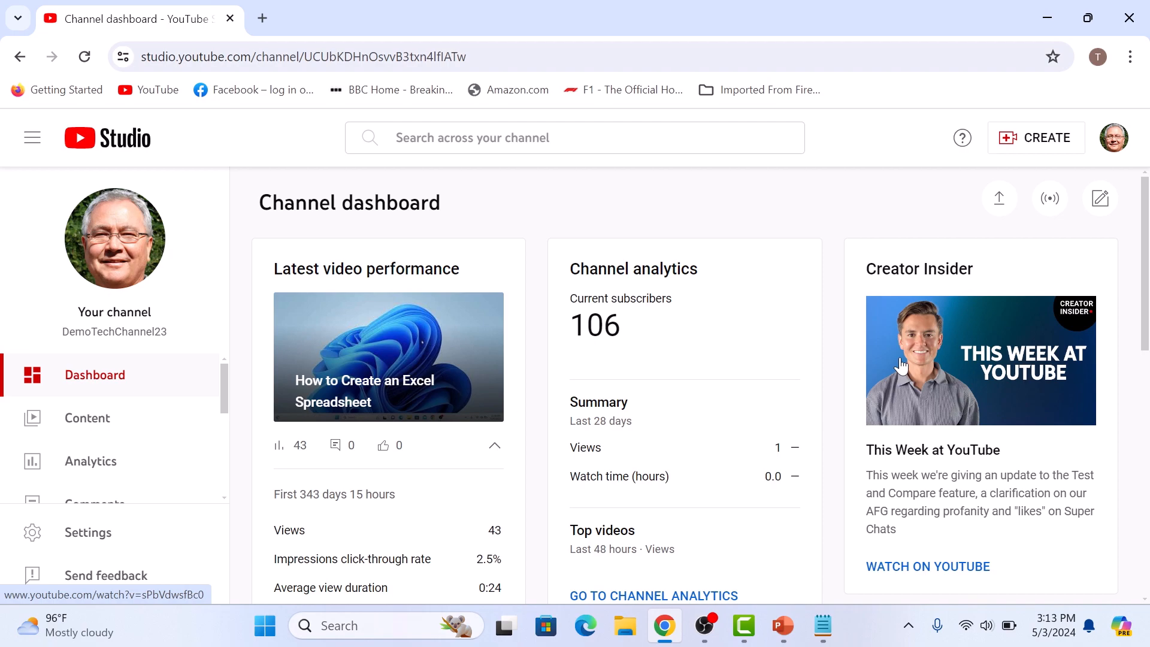
left_click(1037, 138)
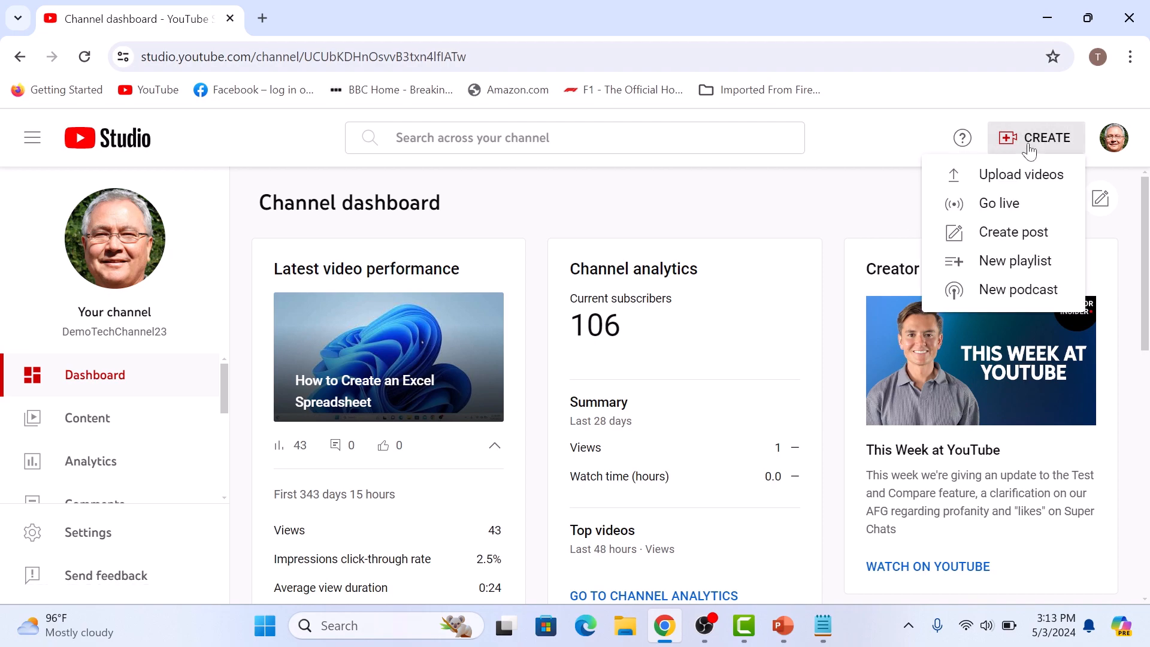
mouse_move(1045, 184)
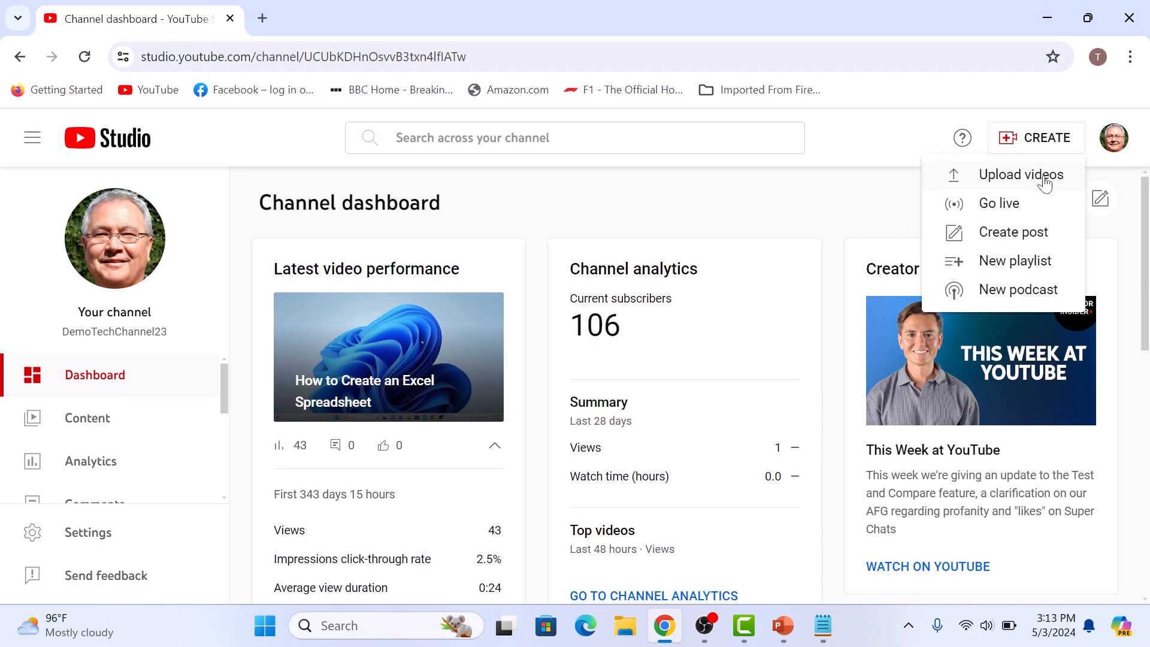
- Upload the PPTToYoutube video file from the Desktop to YouTube Studio
left_click(1021, 174)
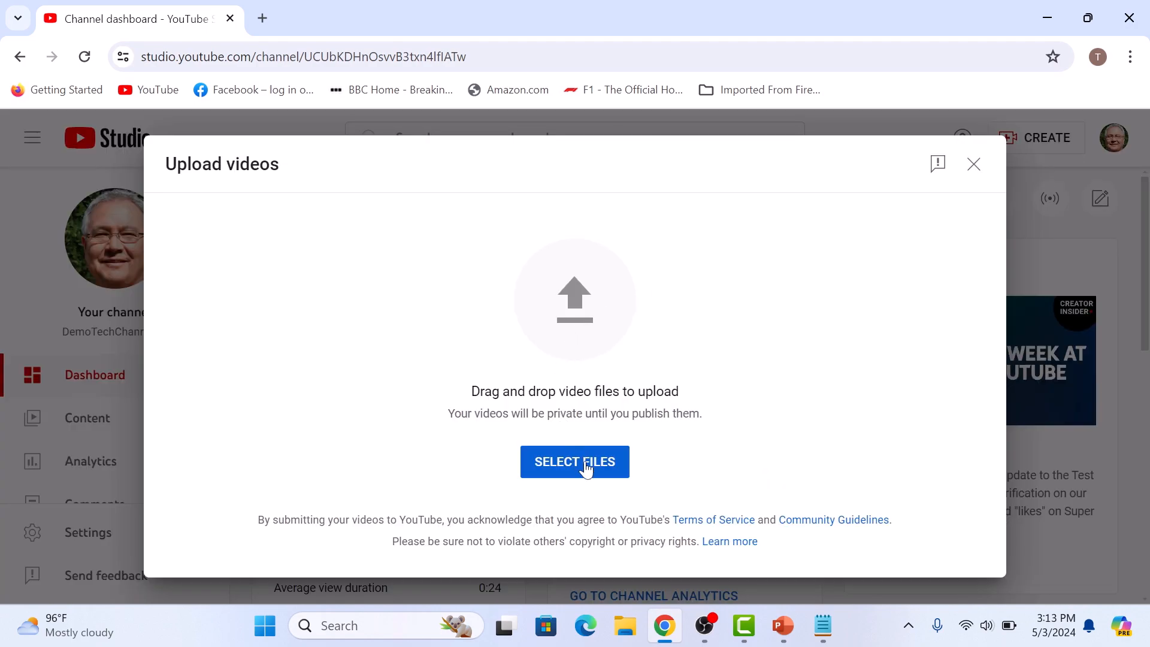
left_click(575, 462)
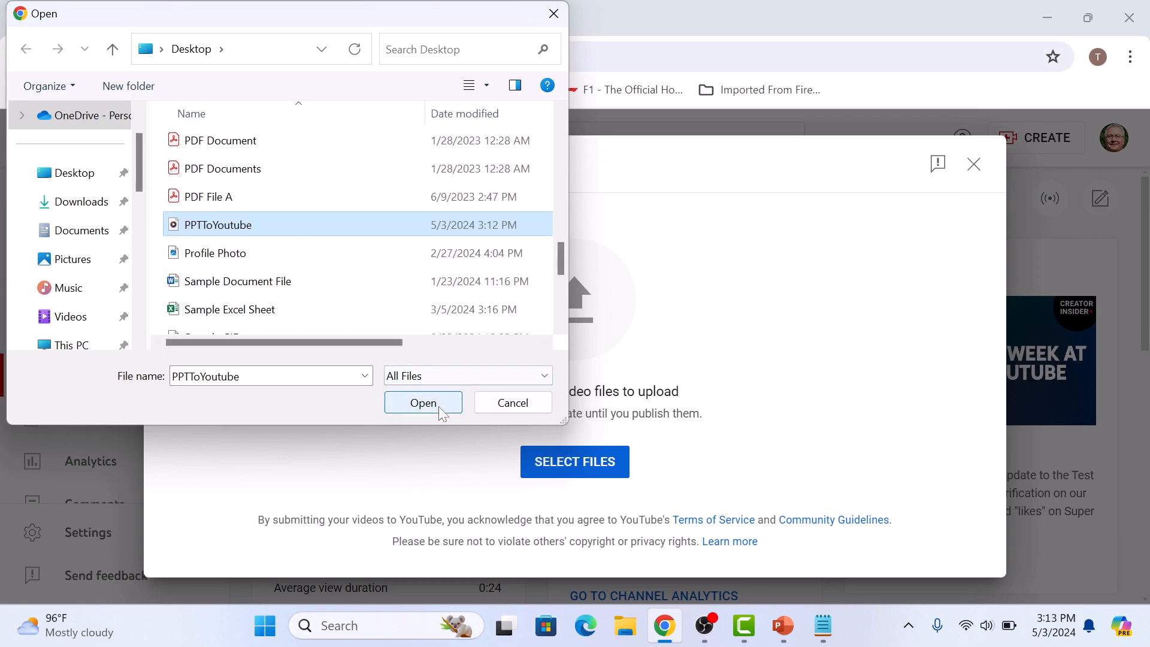
left_click(423, 403)
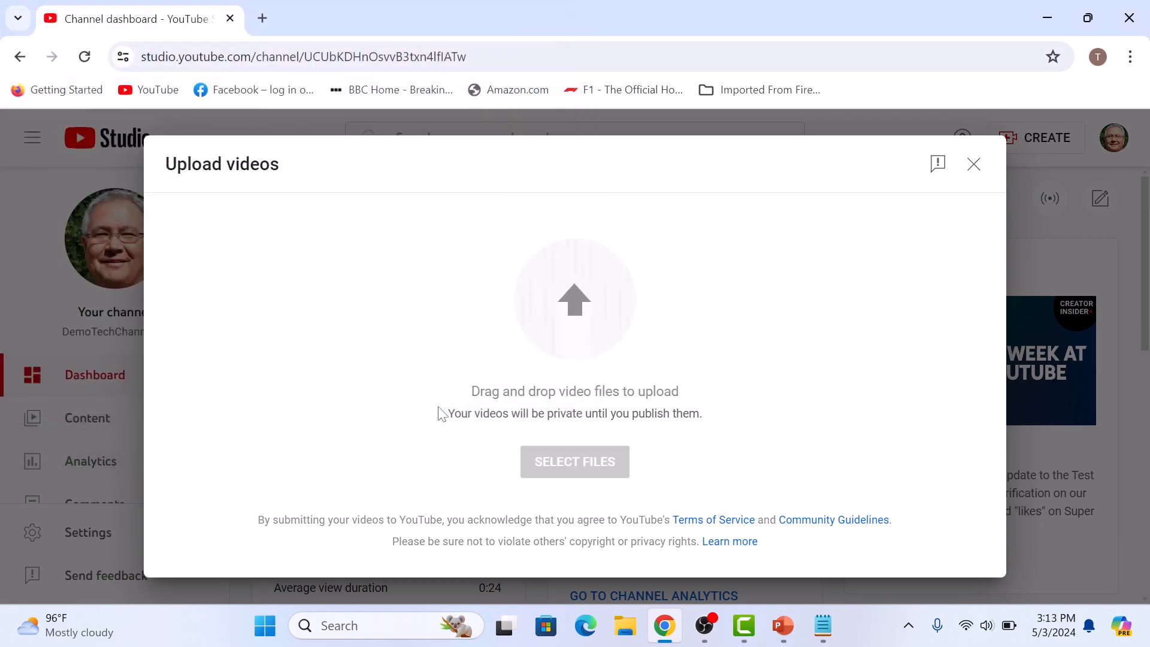
left_click(574, 462)
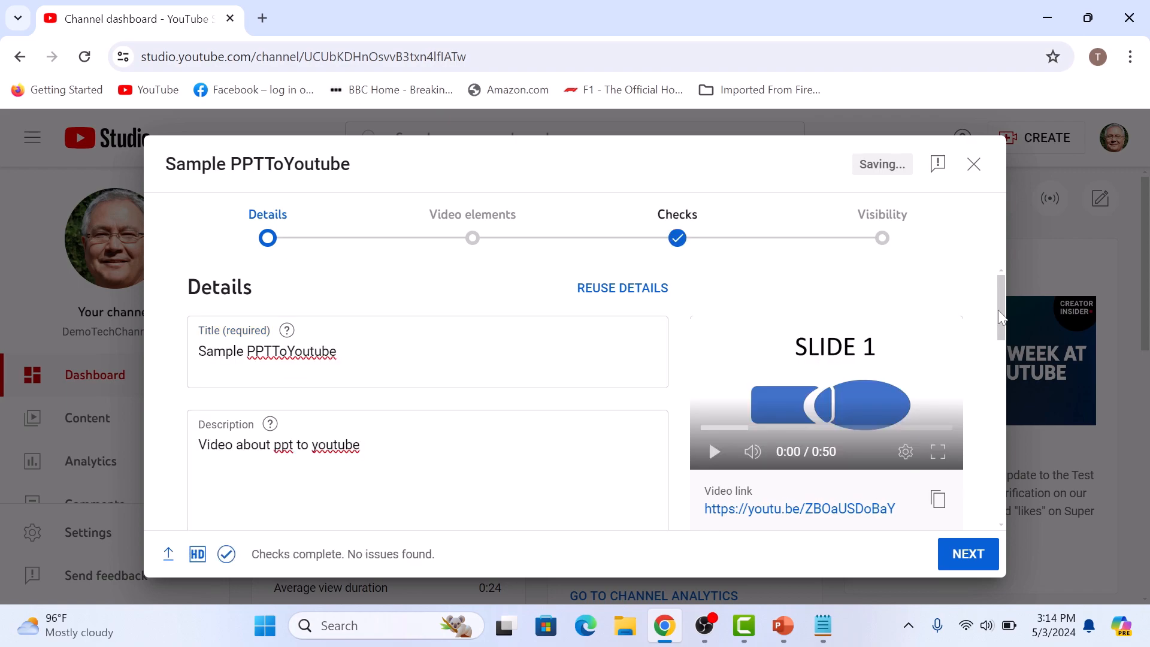
- Set the Sample PPTToYoutube video to Public, publish it, and close the confirmation
scroll("down", 3)
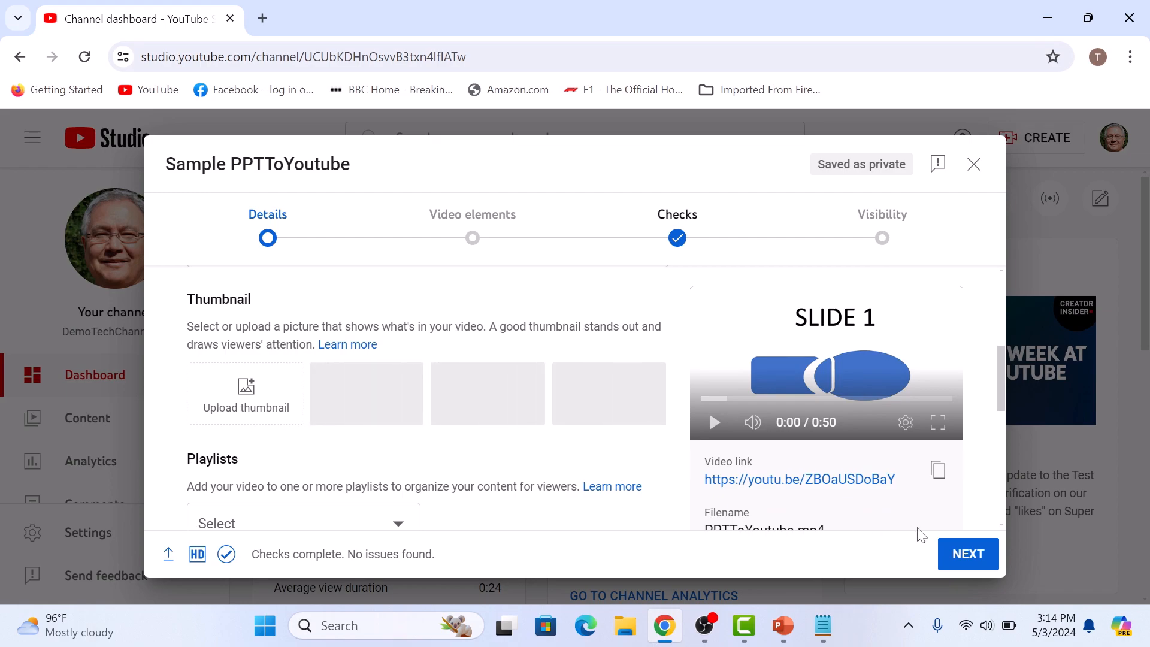
left_click(968, 553)
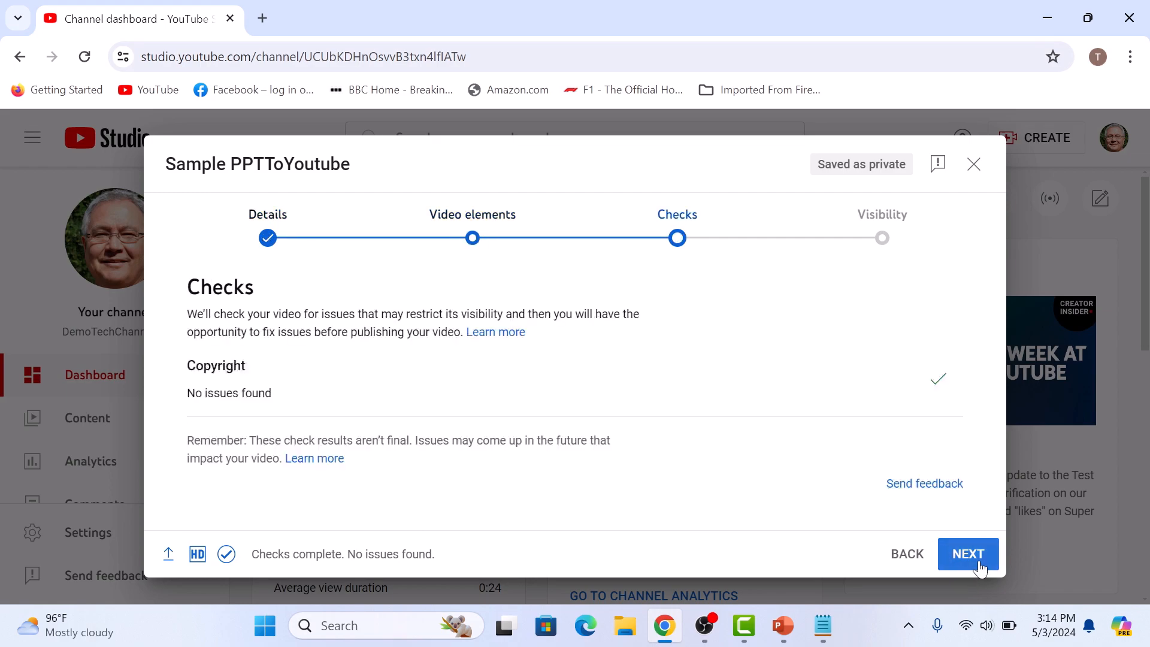
left_click(968, 554)
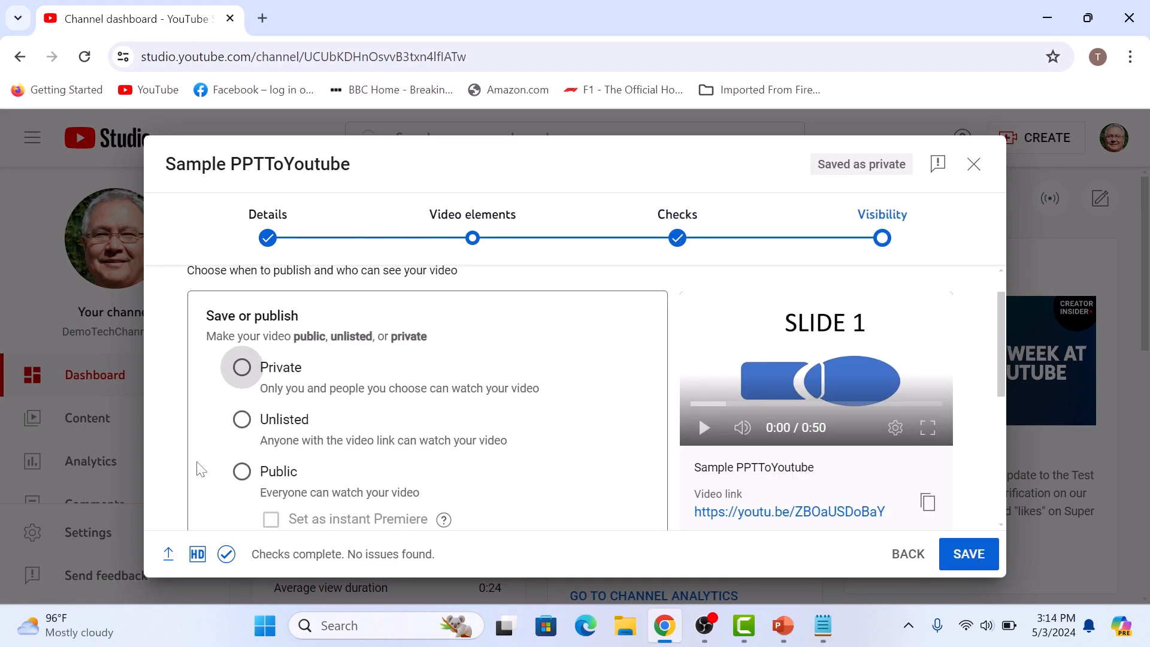
left_click(241, 471)
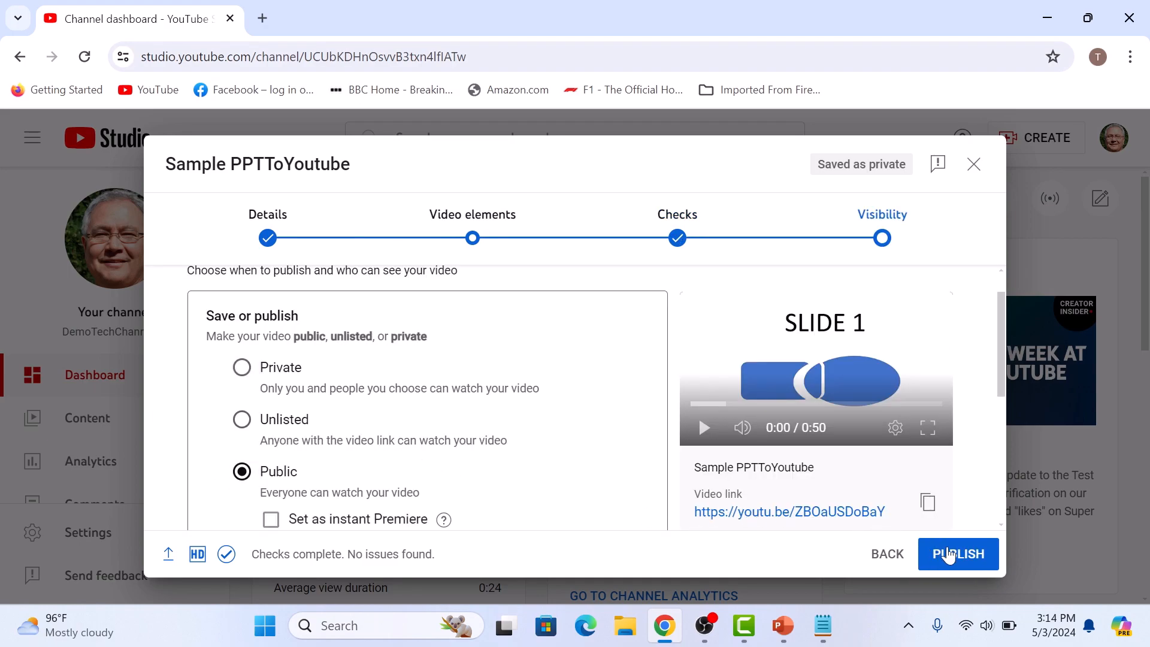
left_click(958, 554)
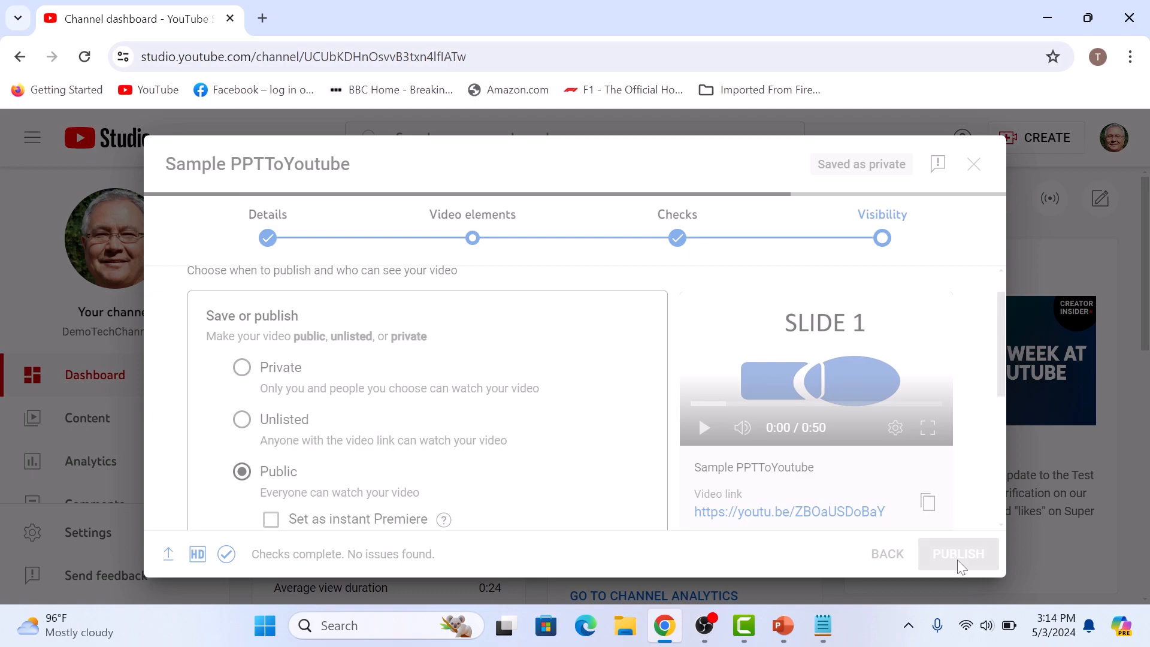
left_click(958, 553)
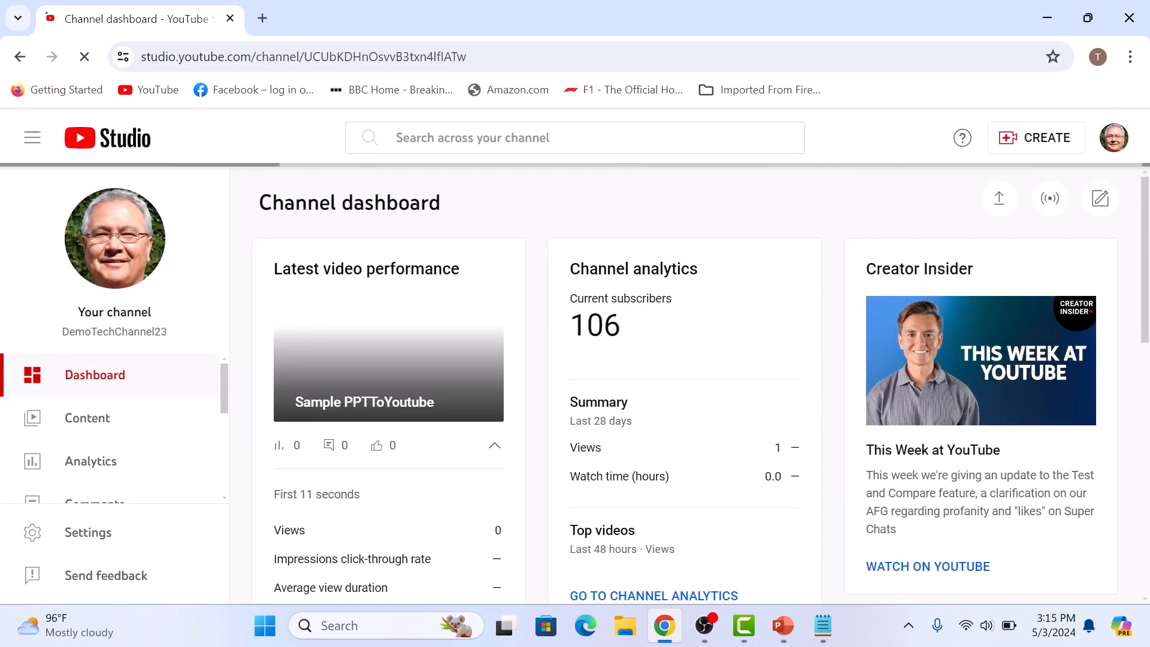